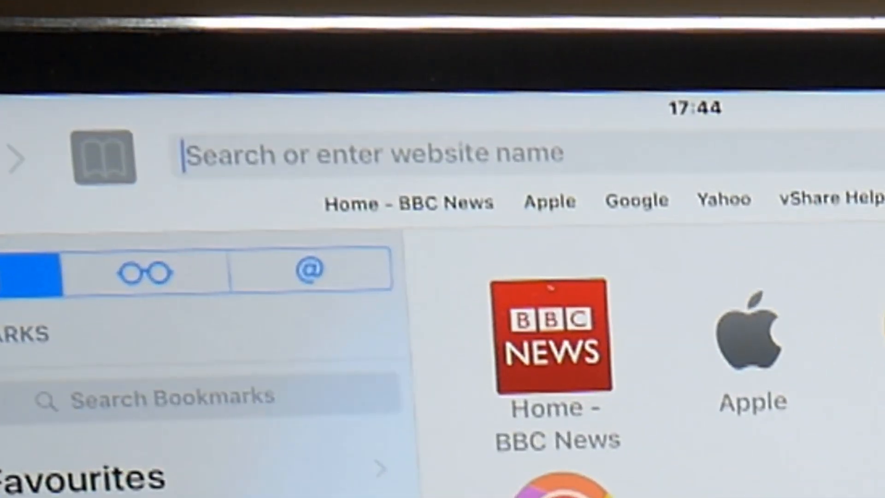
# Get vizoRec from its website in Safari, launch it, and cancel the Untrusted Enterprise Developer alert
pyautogui.write('vi')
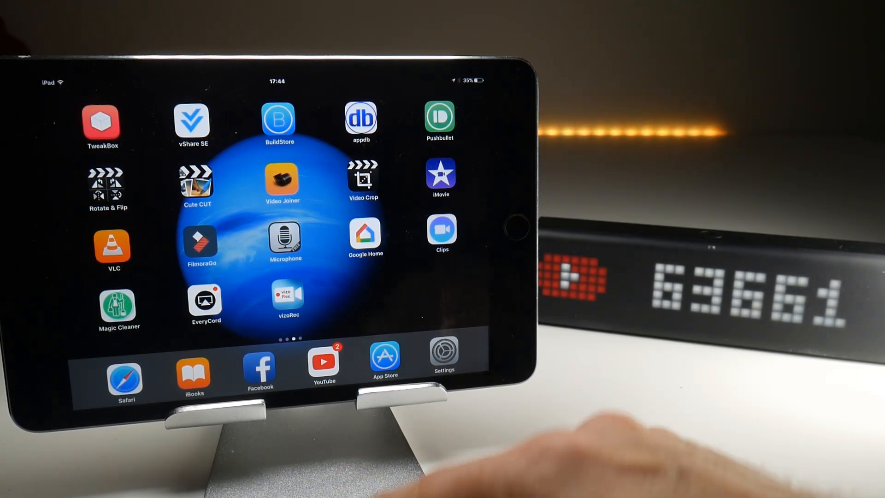
pyautogui.click(286, 297)
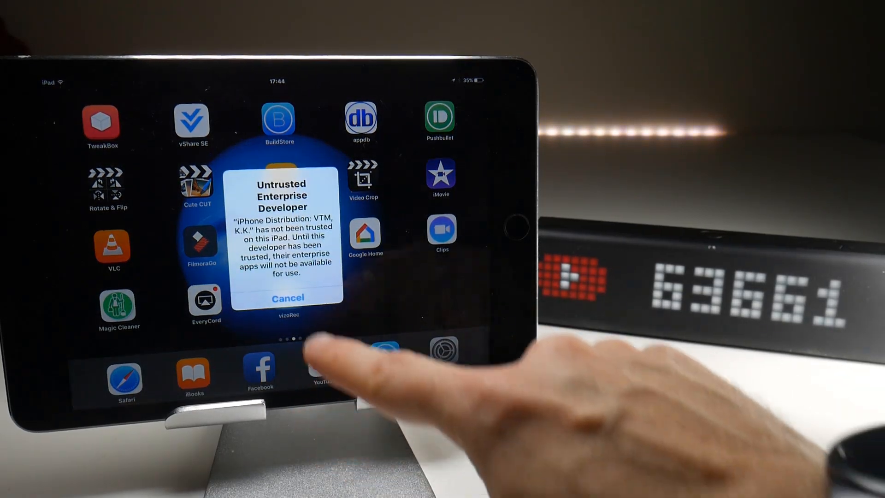
pyautogui.click(287, 298)
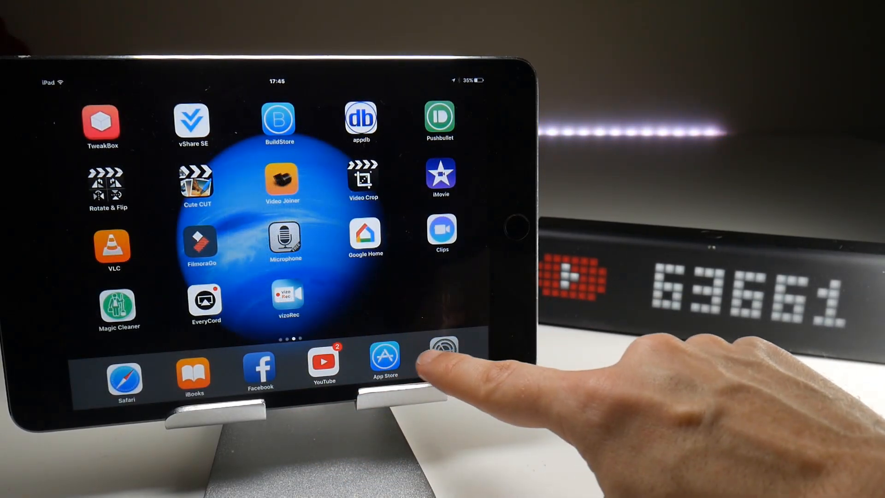
pyautogui.click(442, 361)
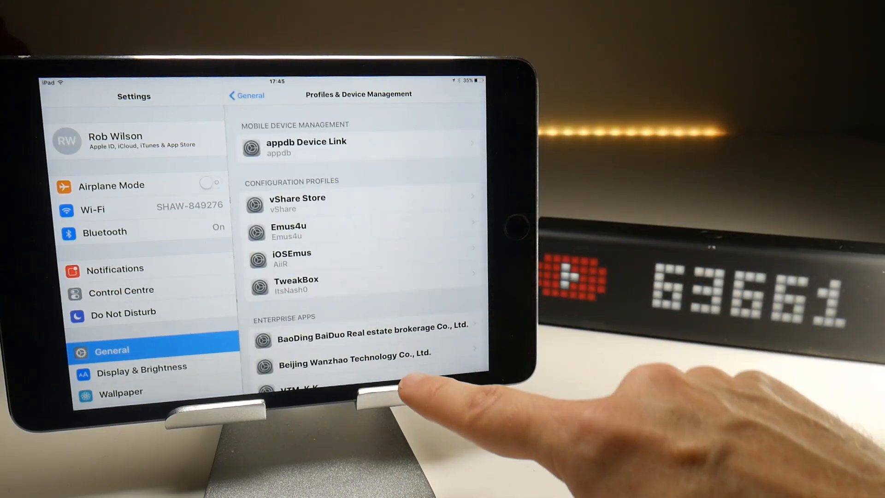
# Scroll Profiles & Device Management to reveal the VTM, K.K. entry under Enterprise Apps
pyautogui.scroll(3)
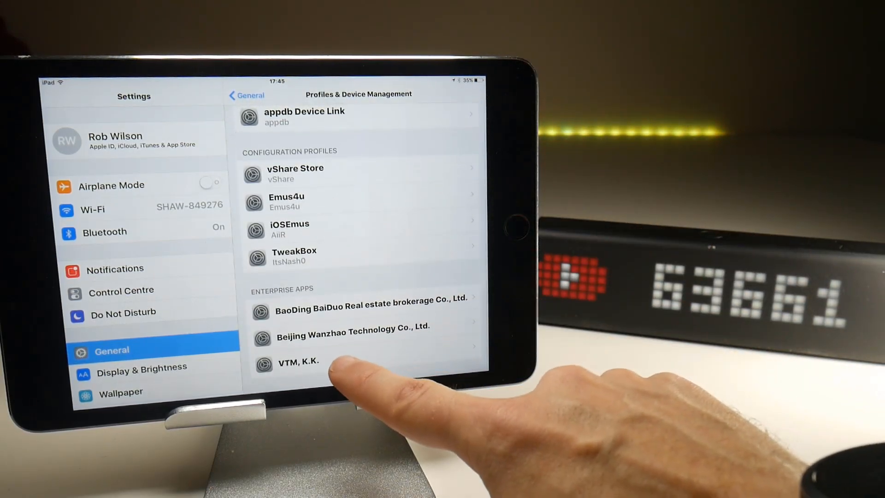